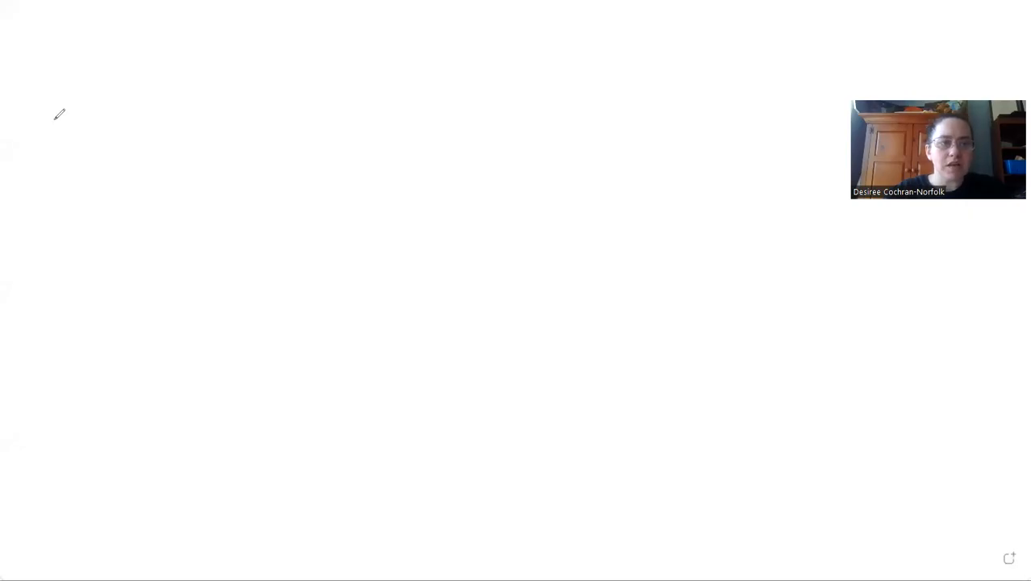
Enter the lines "When you do ____(behavior), I feel ____(feeling)." and begin the third line with "In".
{"action": "type", "text": "Whe"}
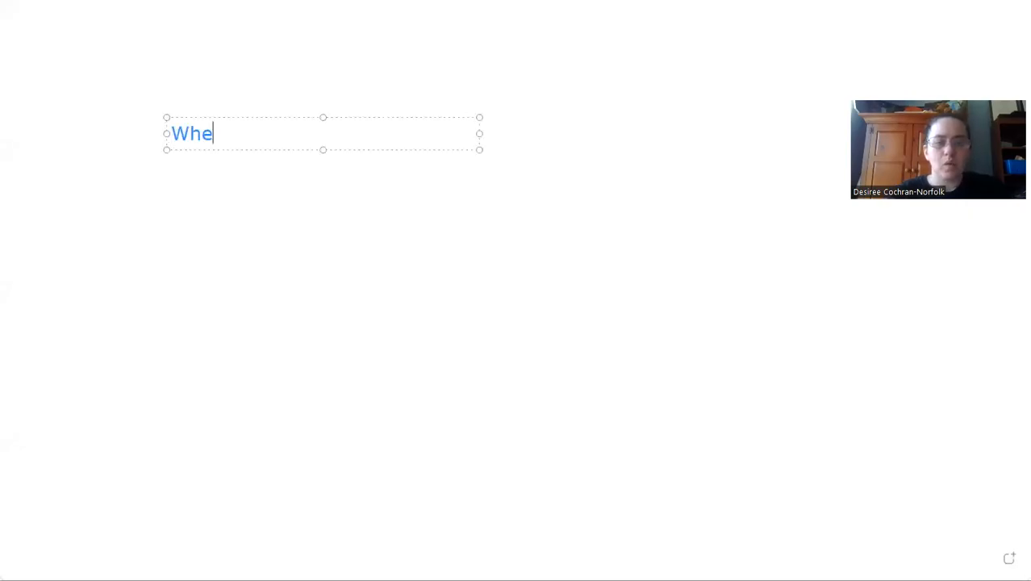
{"action": "type", "text": "n you do _____(beh"}
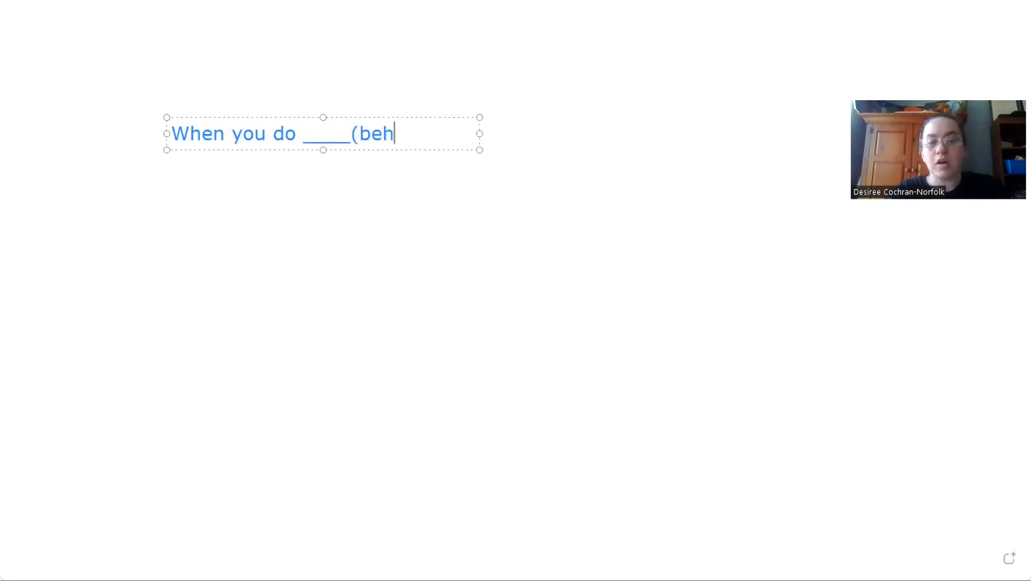
{"action": "type", "text": "avior)"}
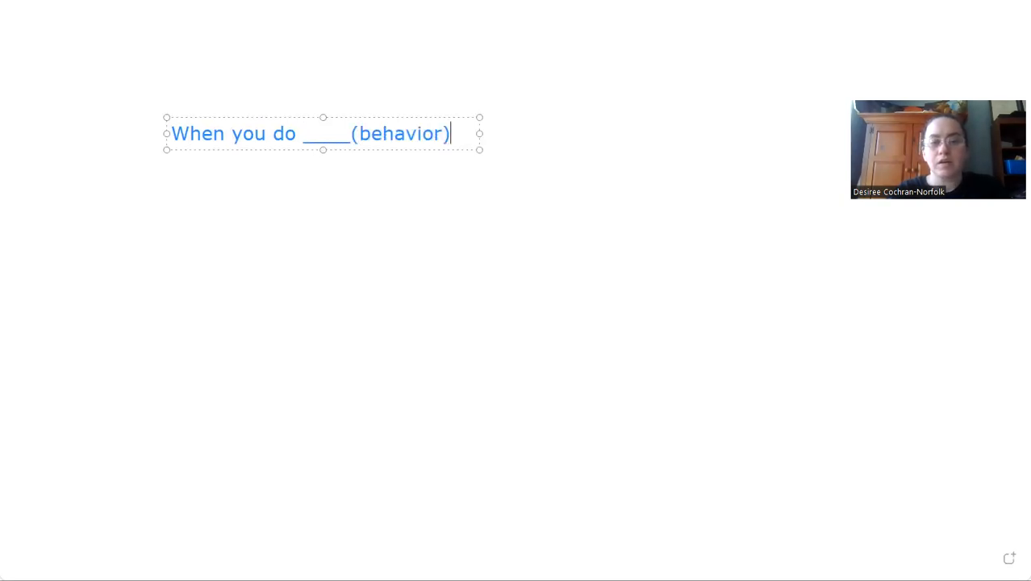
{"action": "type", "text": ", I feel _____"}
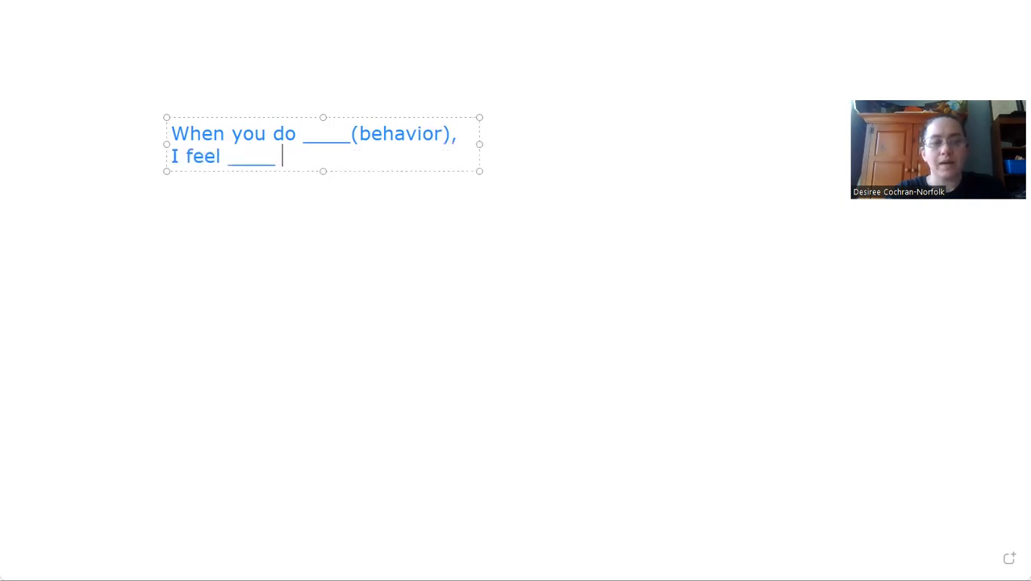
{"action": "type", "text": "(beh"}
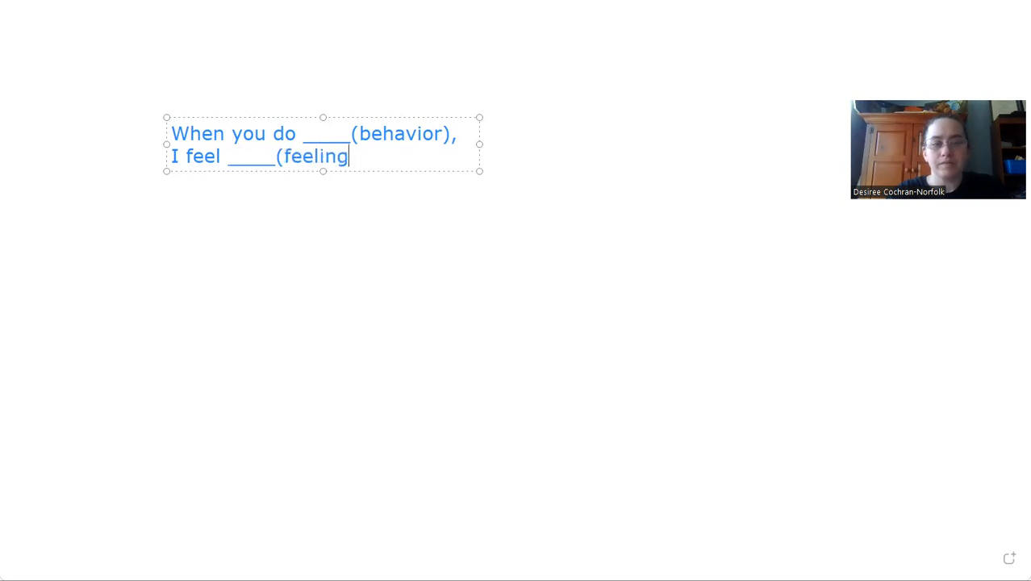
{"action": "type", "text": ")."}
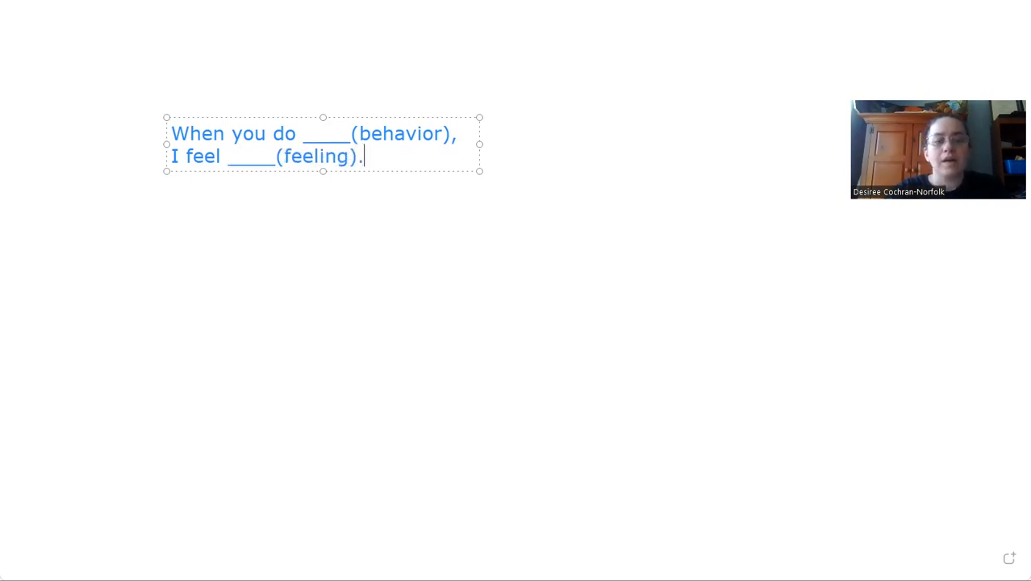
{"action": "type", "text": "In"}
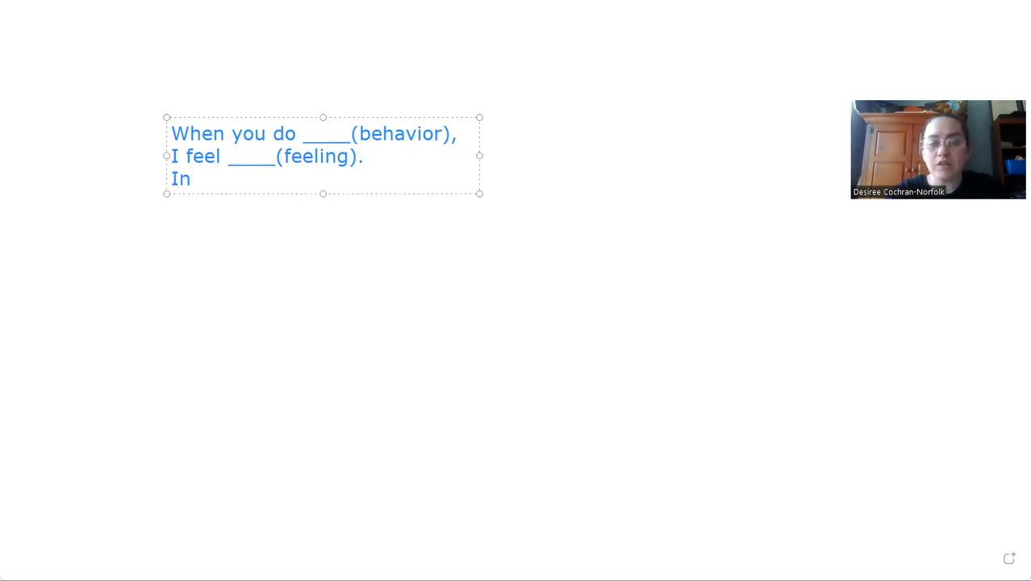
Finish the third line "In the future, I would like for ____(ask) to change." and commit the text box.
{"action": "type", "text": "the fut"}
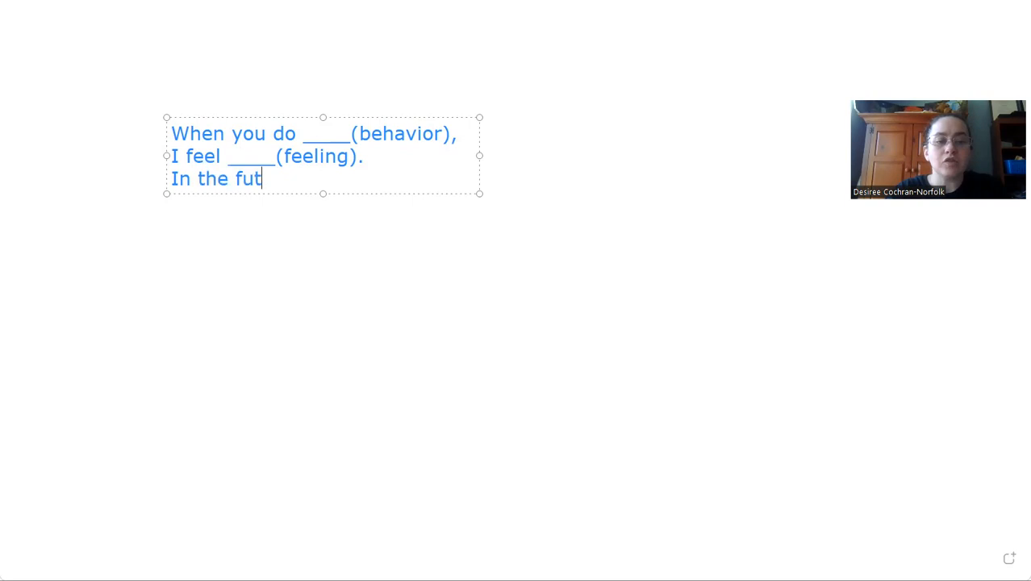
{"action": "type", "text": "ure,"}
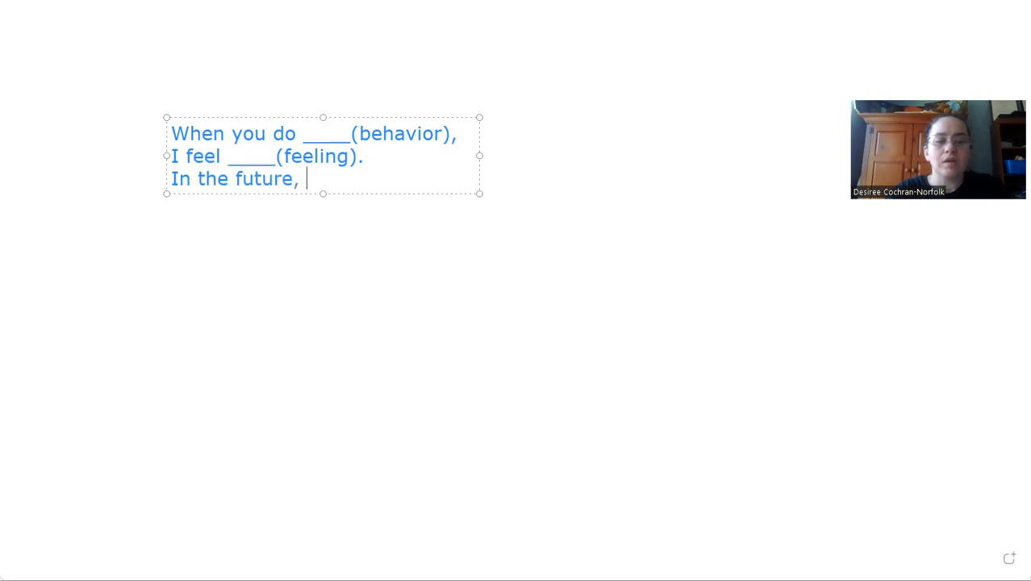
{"action": "type", "text": "I would like for"}
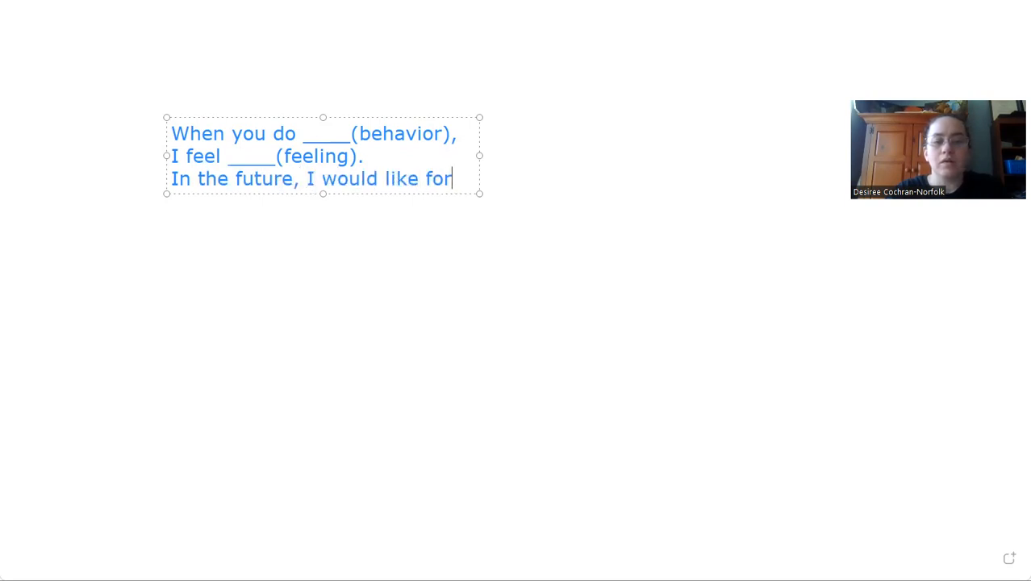
{"action": "type", "text": "____(a"}
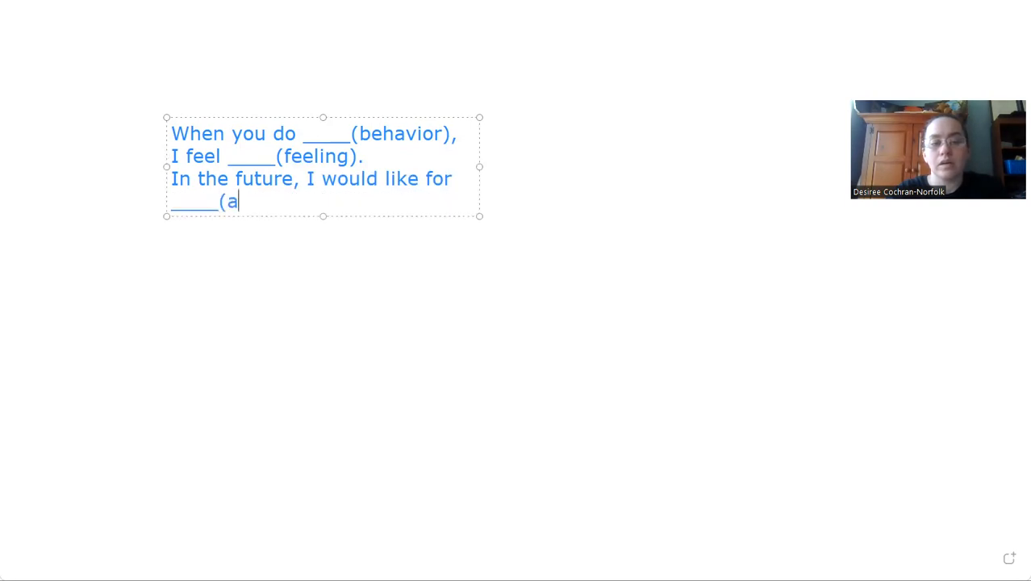
{"action": "type", "text": "sk) to cha"}
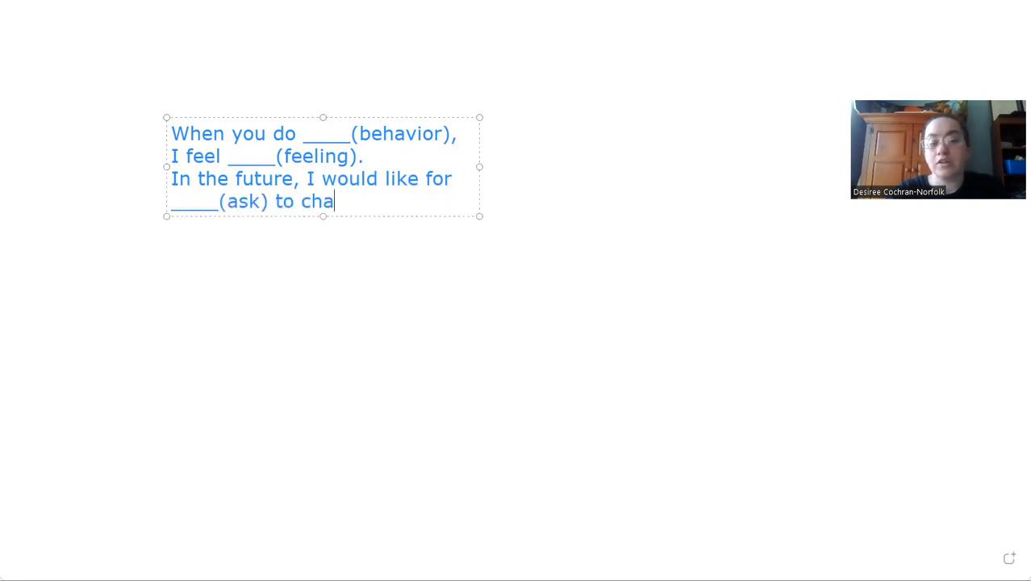
{"action": "type", "text": "nge."}
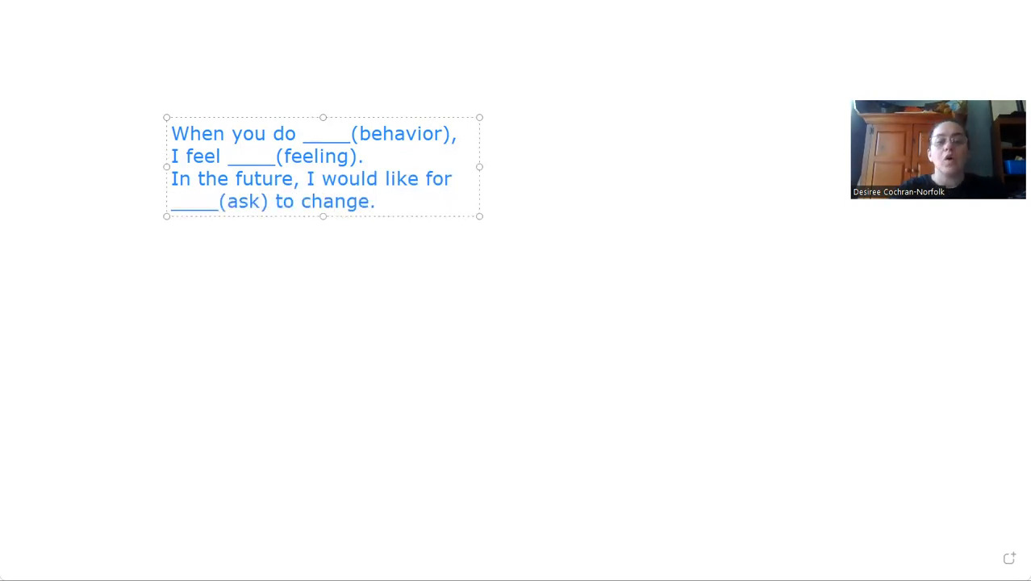
{"action": "left_click", "coordinate": [376, 200]}
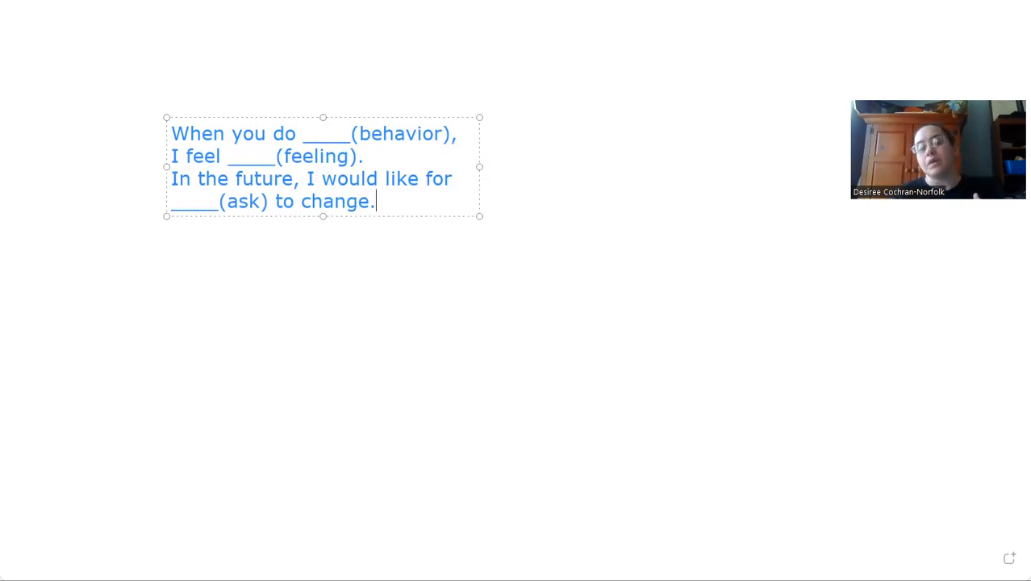